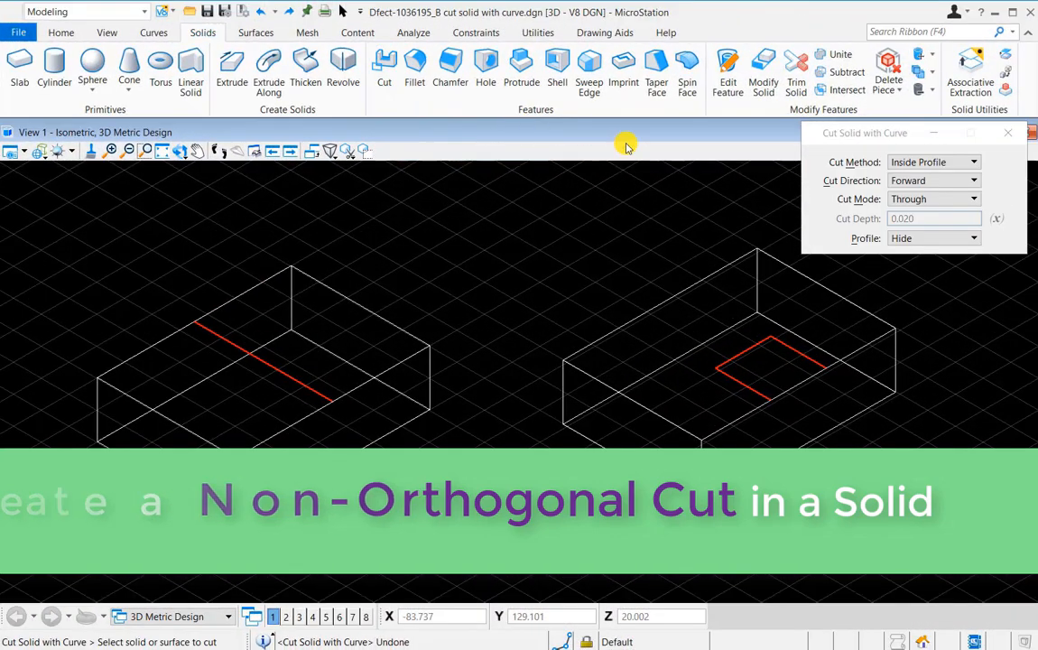
Cut the left box along its red line into a slope, and cut the square profile through the right box.
{"action": "left_click", "coordinate": [289, 368]}
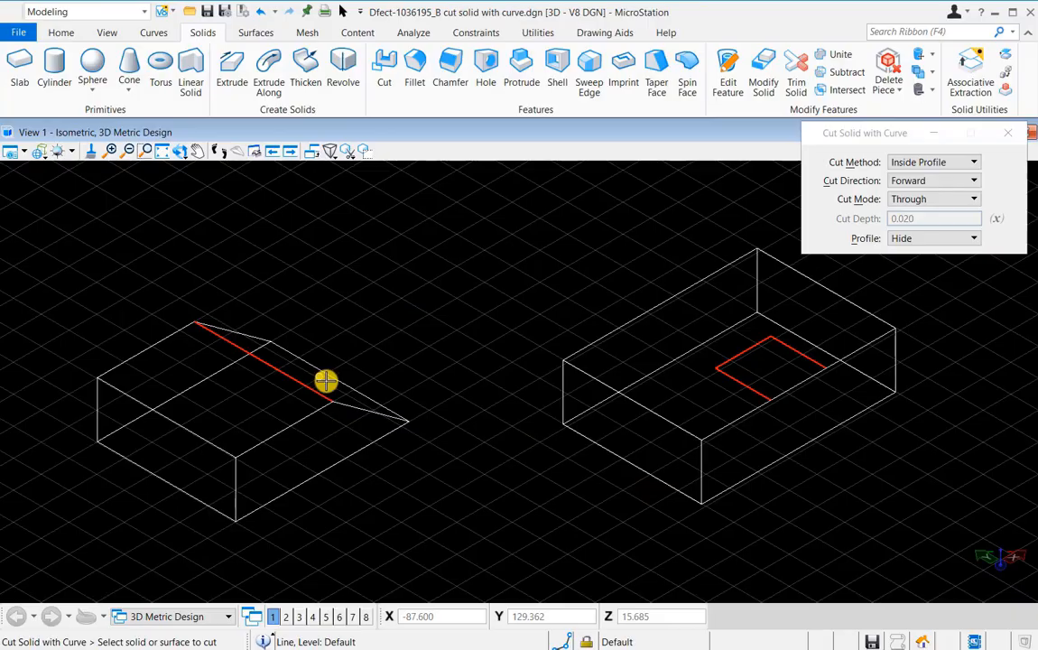
{"action": "left_click", "coordinate": [752, 356]}
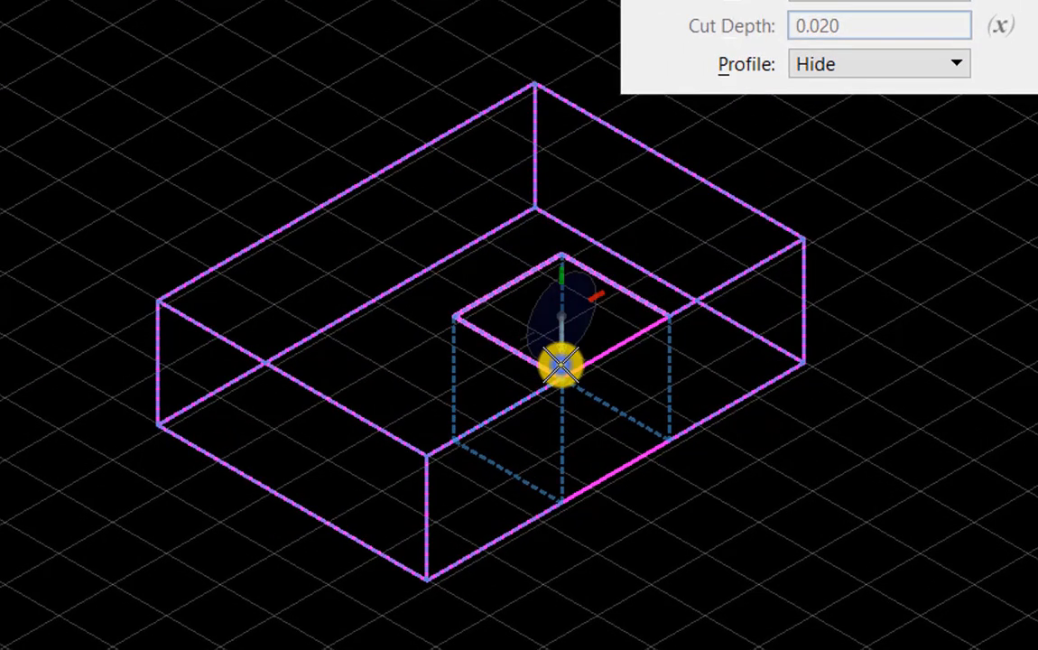
{"action": "left_click_drag", "start_coordinate": [565, 365], "coordinate": [587, 398]}
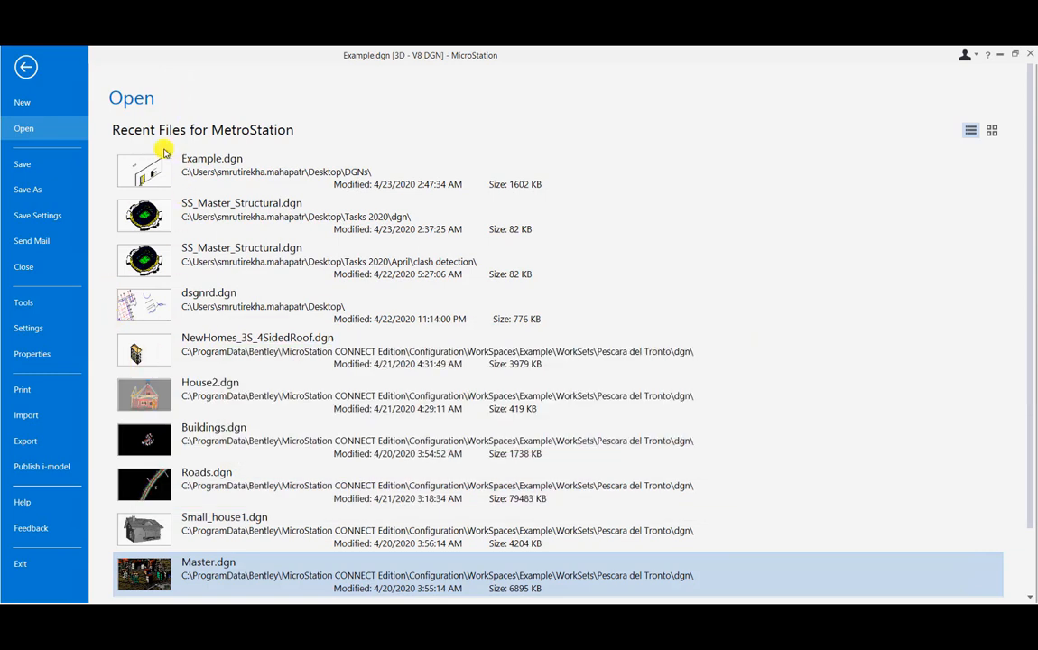
Review the Look and Feel page under User Preferences, then close the dialog.
{"action": "left_click", "coordinate": [24, 328]}
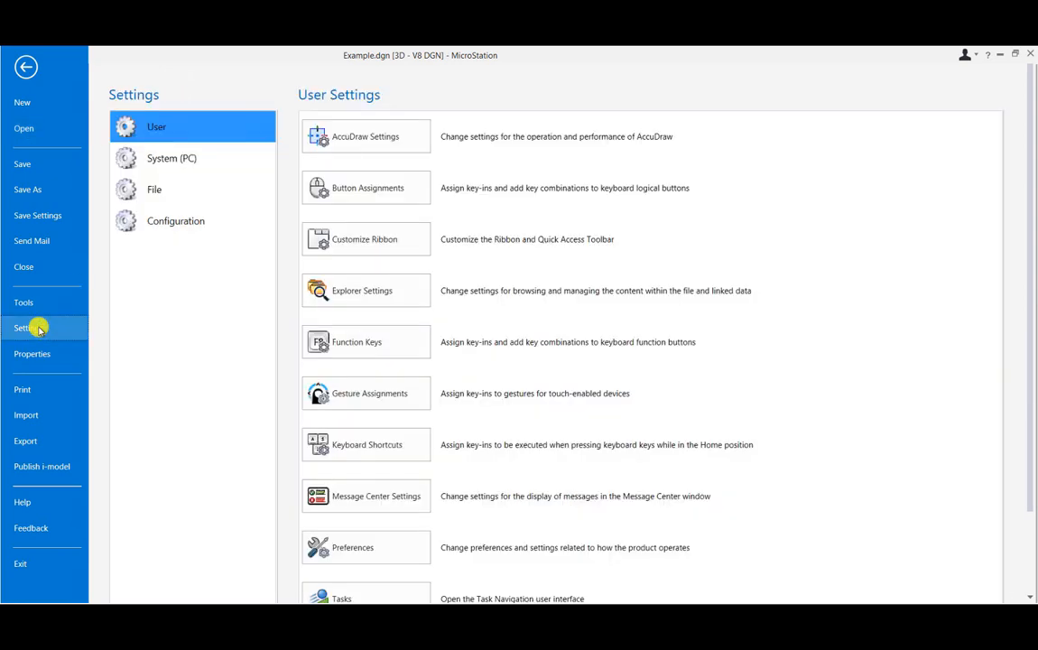
{"action": "left_click", "coordinate": [366, 547]}
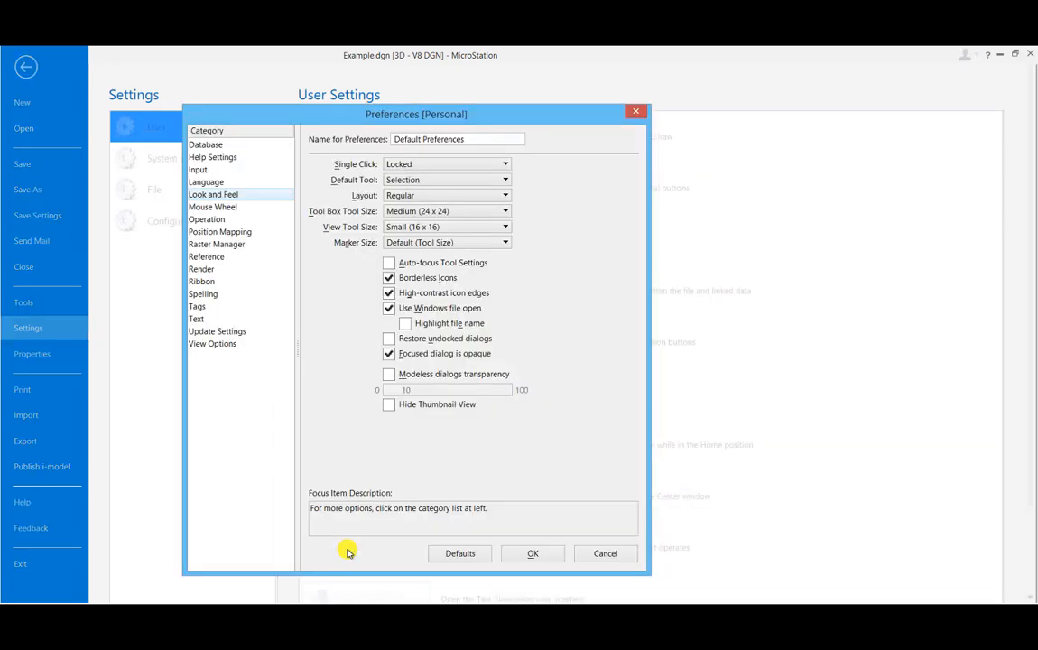
{"action": "left_click", "coordinate": [387, 405]}
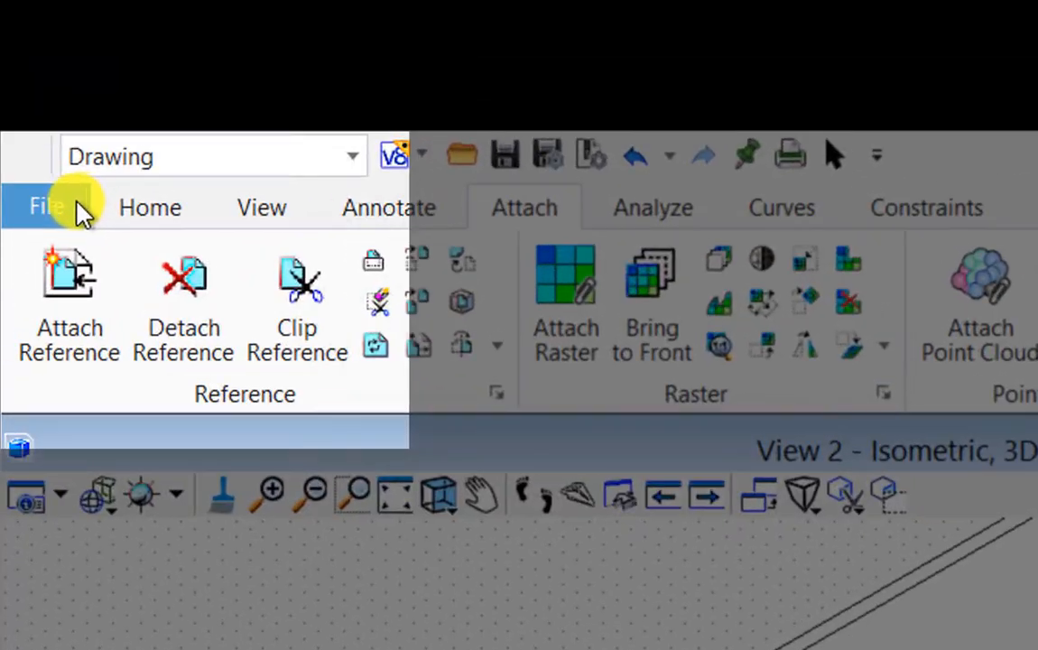
Open A_EntryAtrium-HiRiseScheme.dgn from the File menu.
{"action": "left_click", "coordinate": [44, 207]}
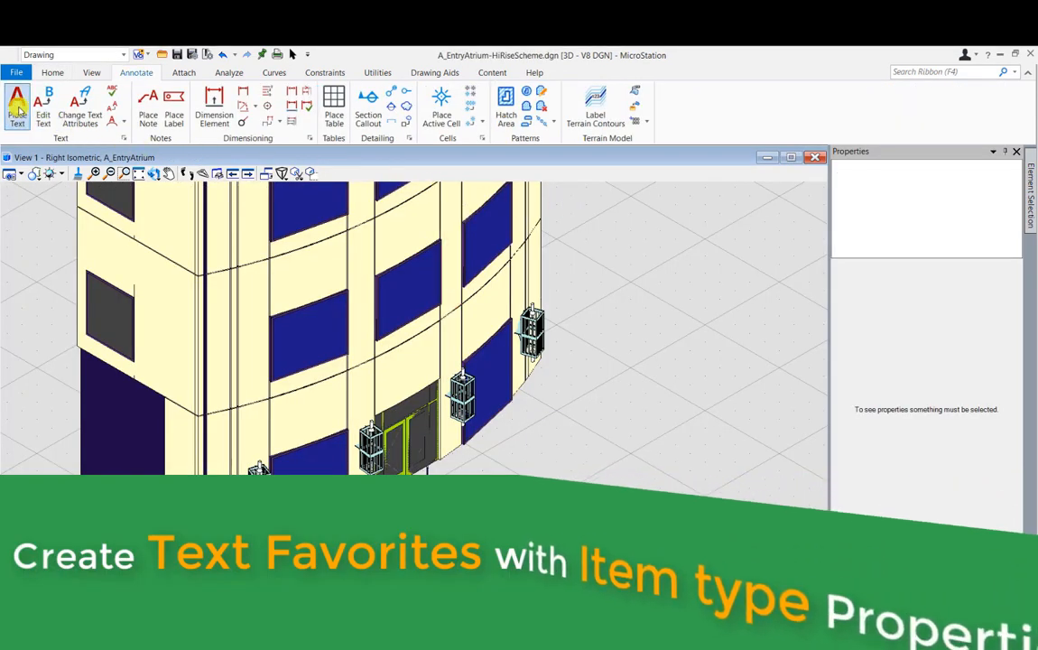
Start Place Text and select the atrium dgn file node in Text Favorite Manager.
{"action": "left_click", "coordinate": [13, 95]}
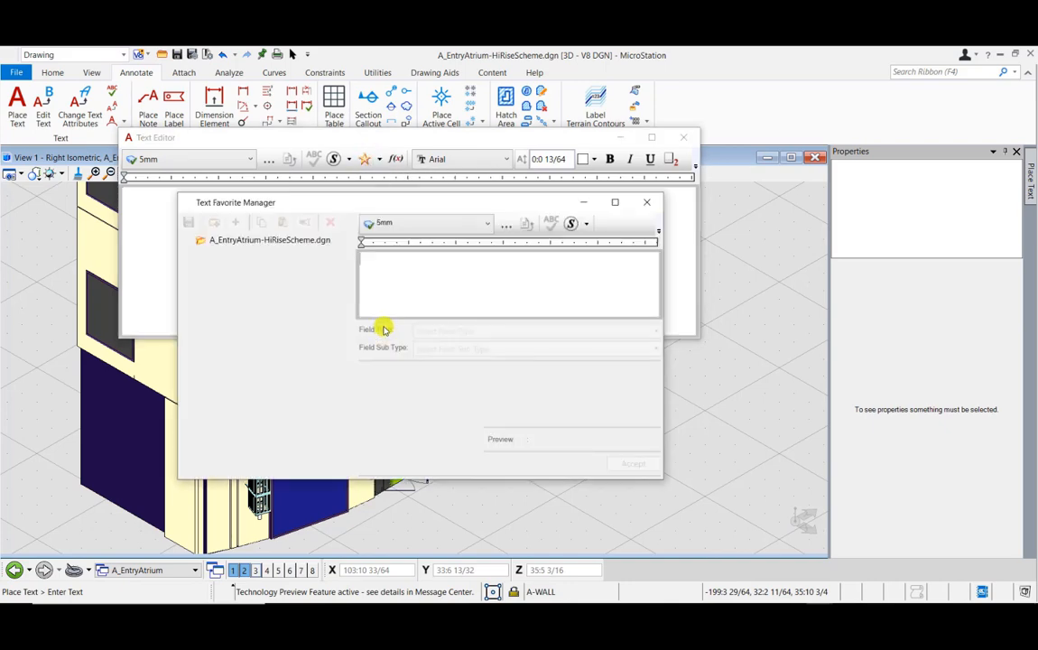
{"action": "left_click", "coordinate": [261, 239]}
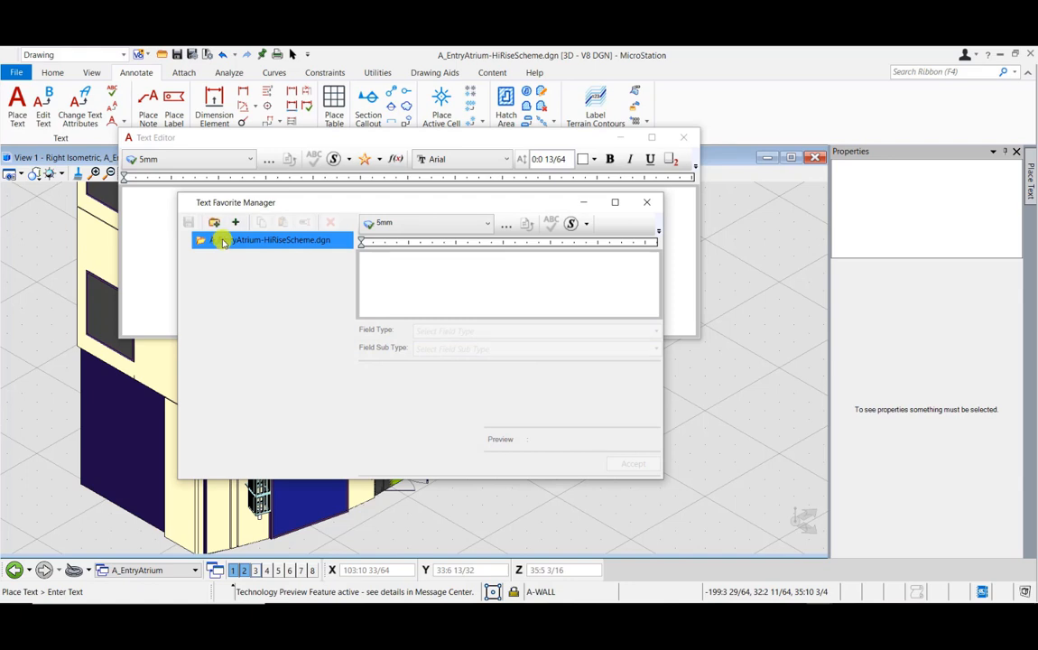
{"action": "left_click", "coordinate": [235, 222]}
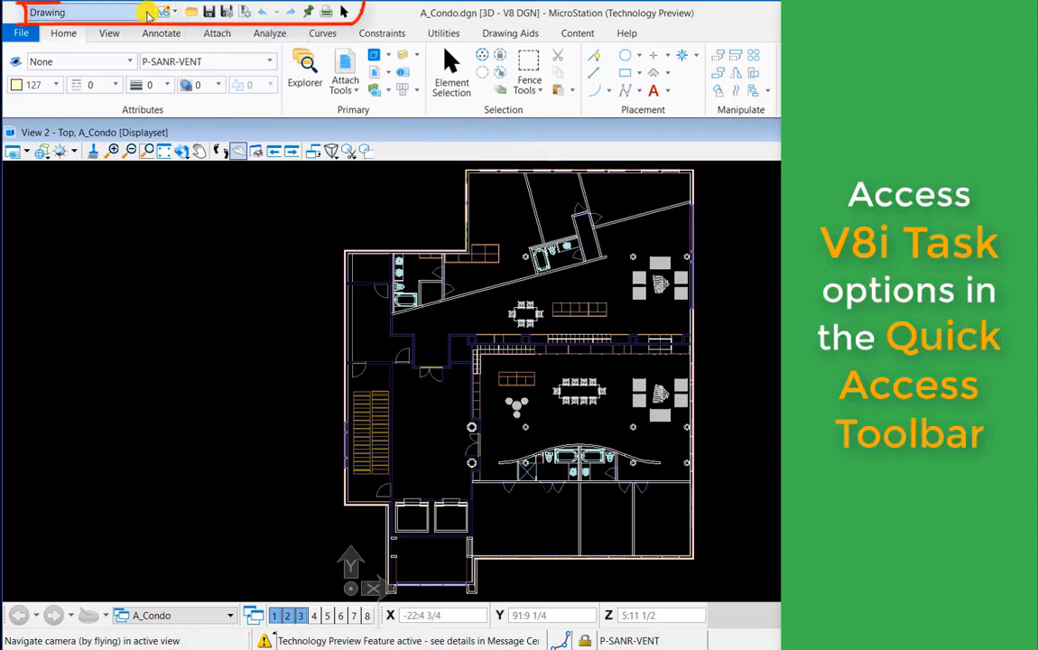
Switch the workflow dropdown to V8i Tasks to show the Drawing tool set.
{"action": "left_click", "coordinate": [149, 12]}
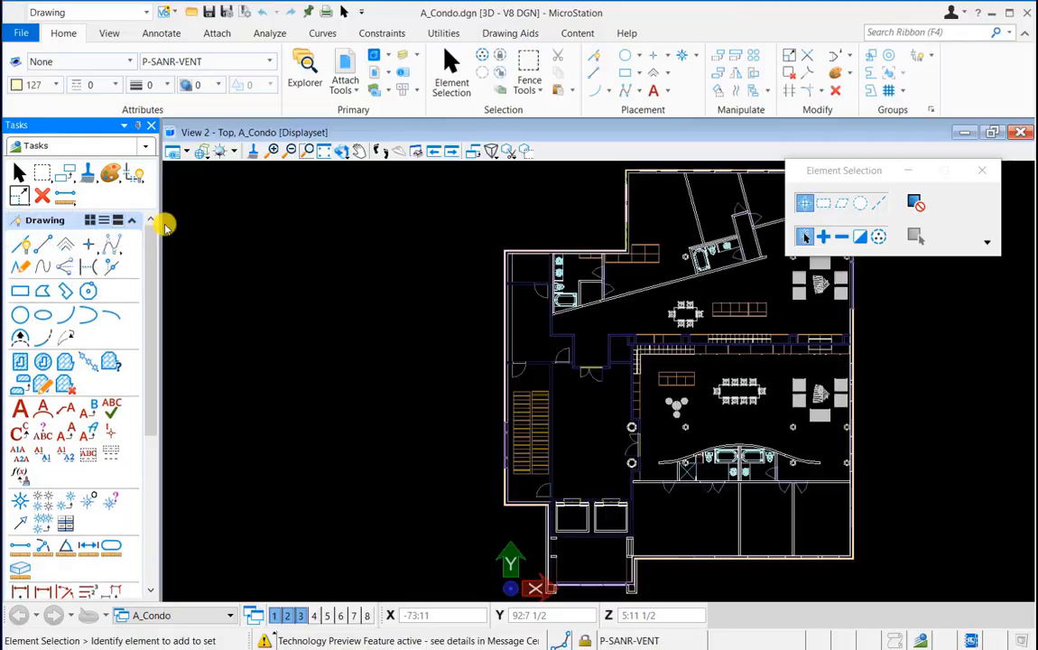
{"action": "left_click", "coordinate": [168, 12]}
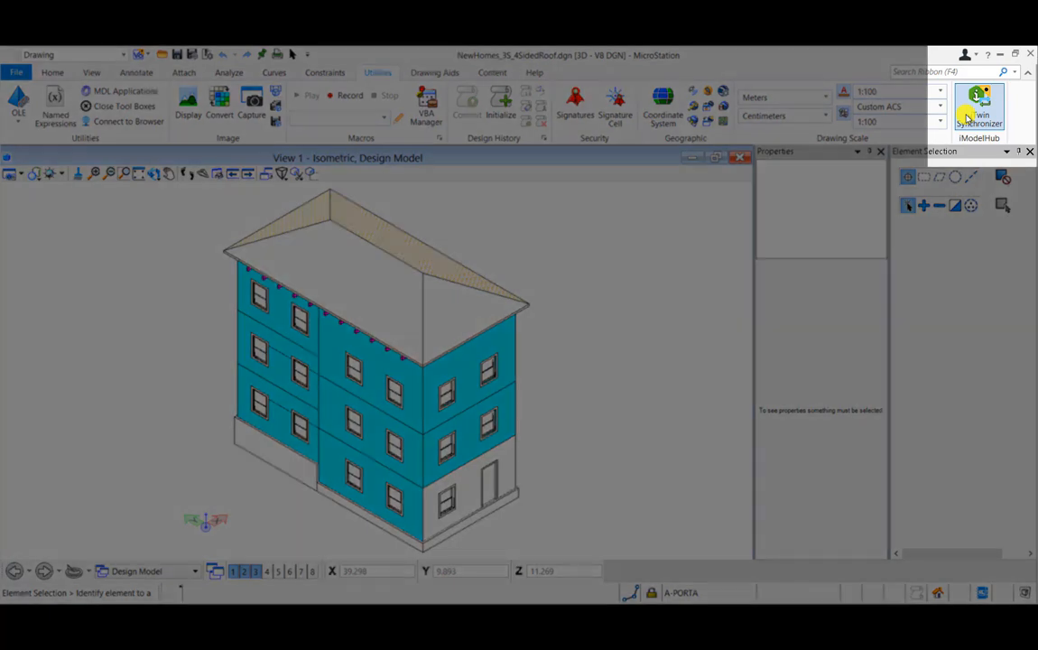
Synchronize Pescara del Tronto in iTwin Synchronizer with comment 'updated plinth level'.
{"action": "left_click", "coordinate": [977, 108]}
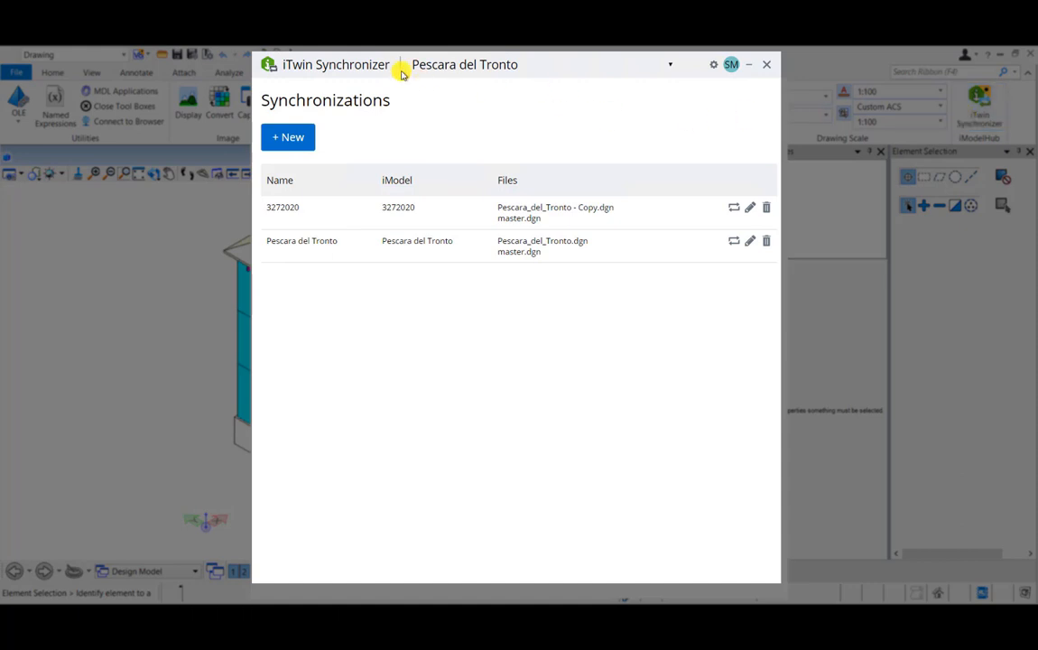
{"action": "left_click", "coordinate": [733, 240]}
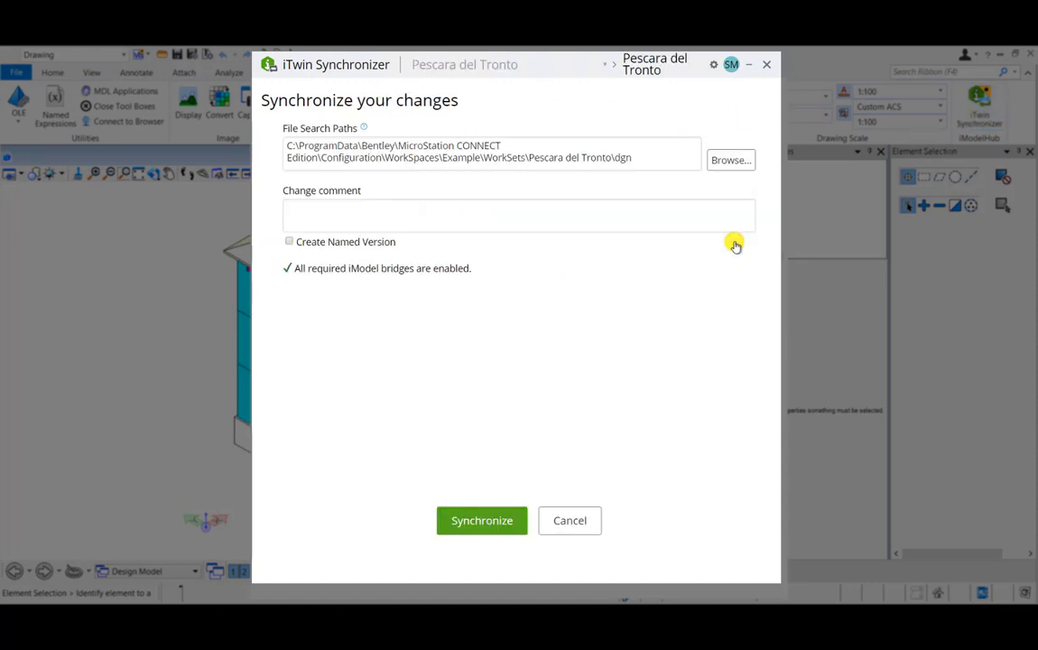
{"action": "type", "text": "updated"}
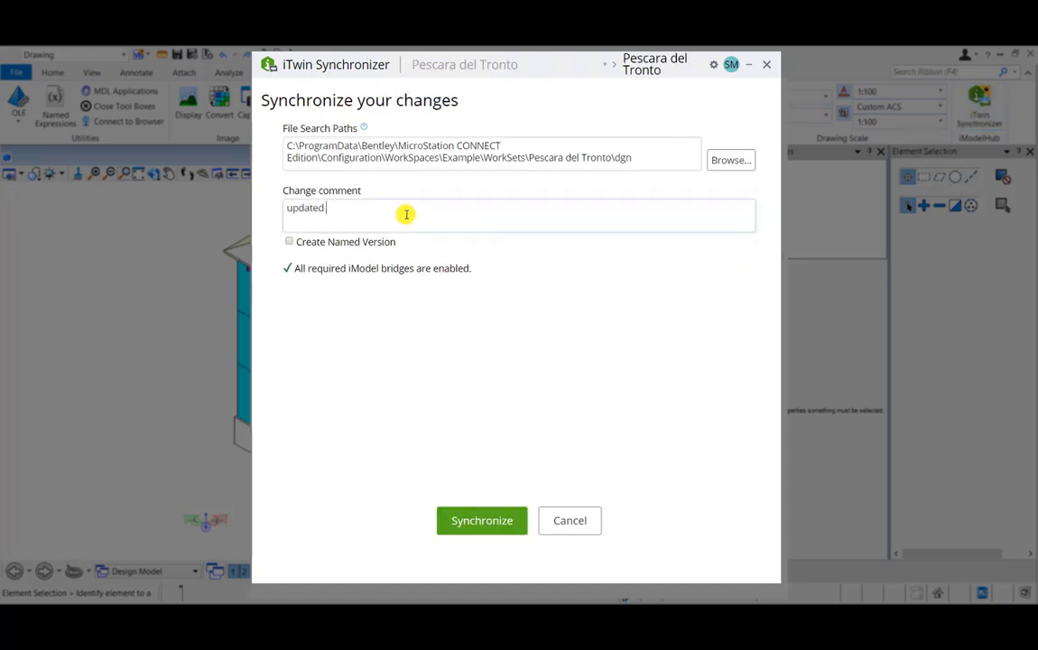
{"action": "type", "text": "plinth level"}
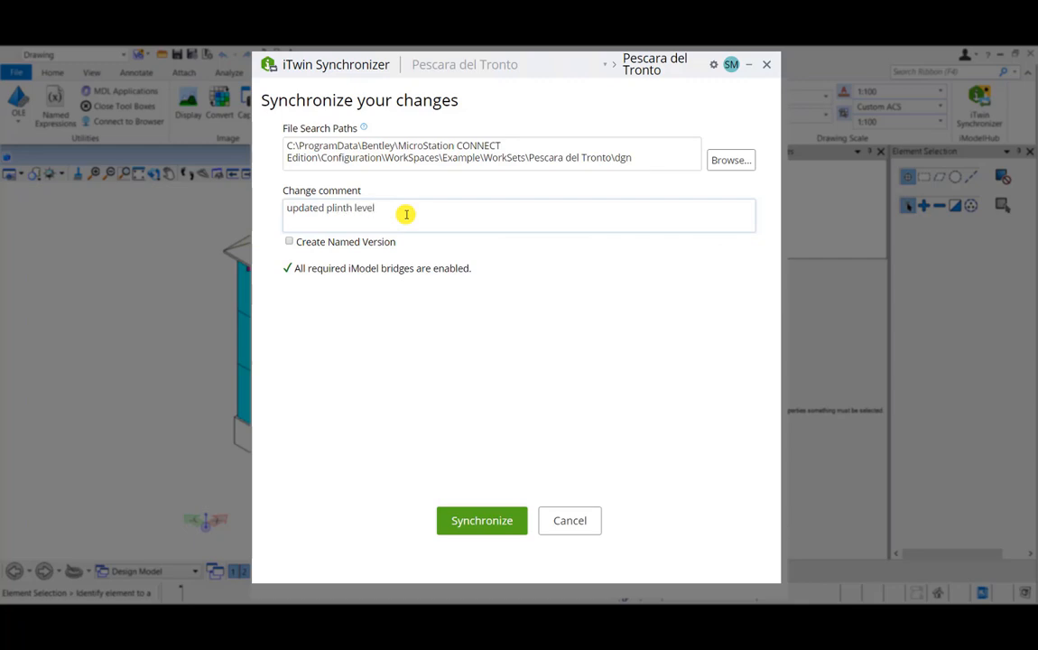
{"action": "left_click", "coordinate": [481, 520]}
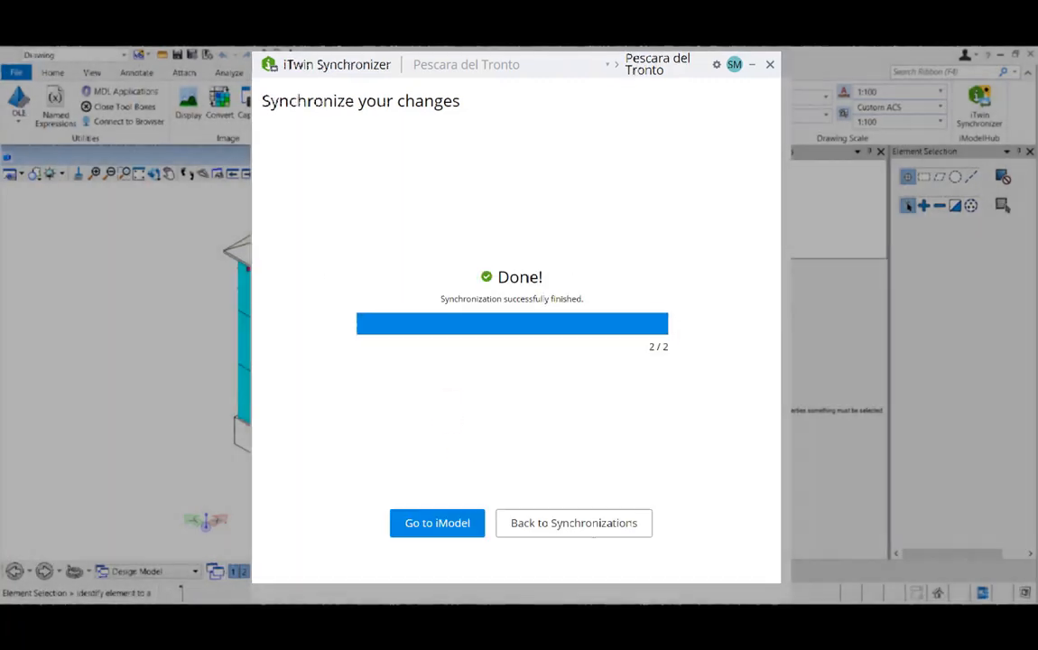
{"action": "left_click", "coordinate": [770, 63]}
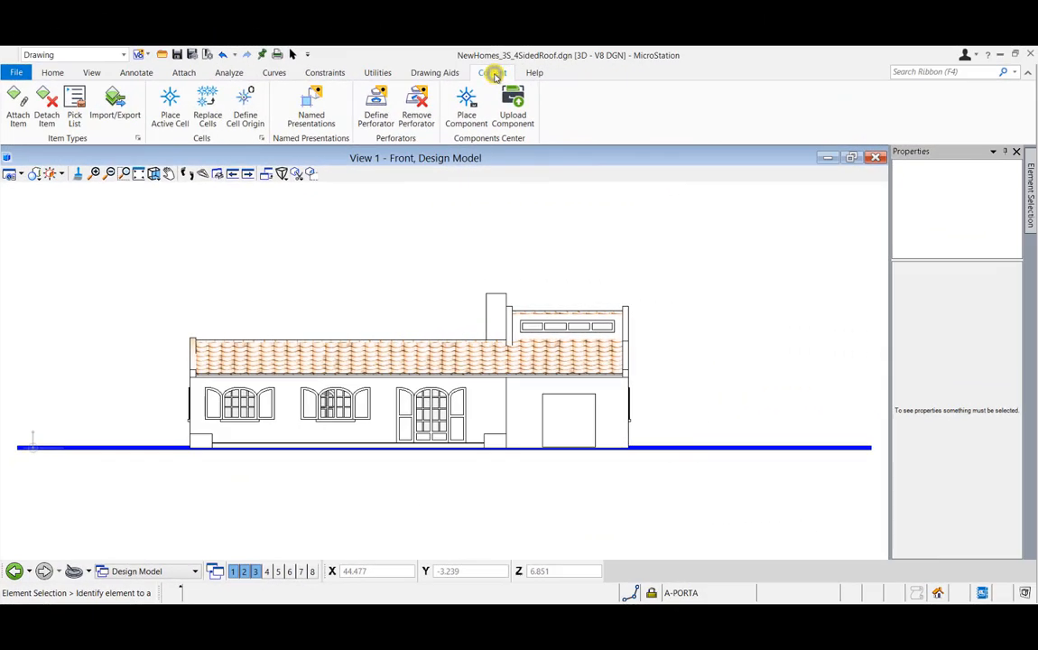
Place a car component in the garage and a tree right of the house.
{"action": "left_click", "coordinate": [493, 72]}
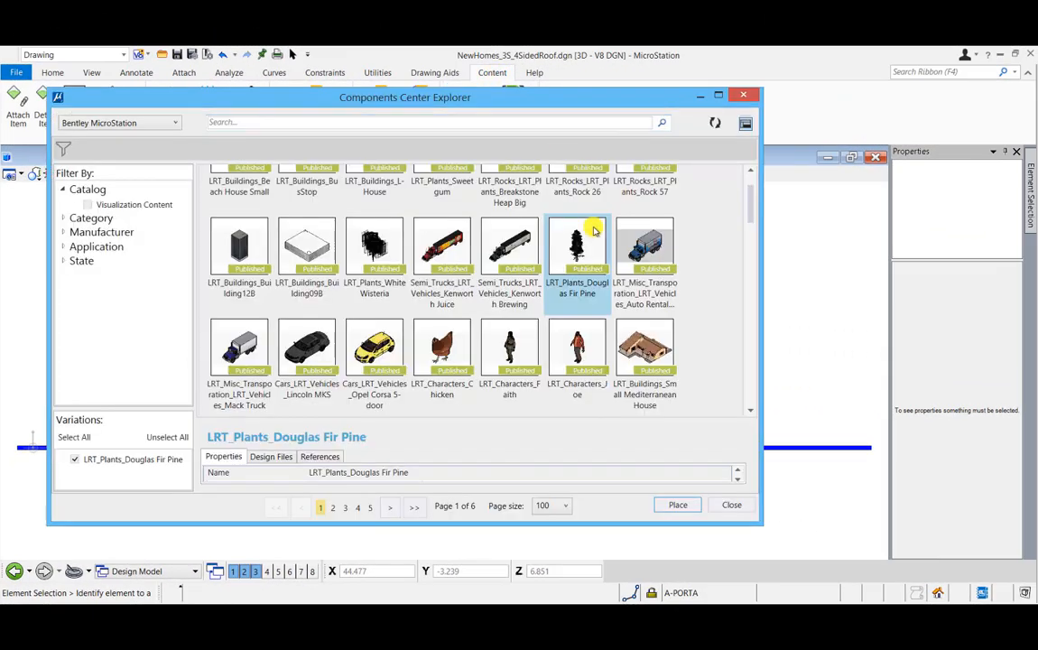
{"action": "left_click", "coordinate": [374, 345]}
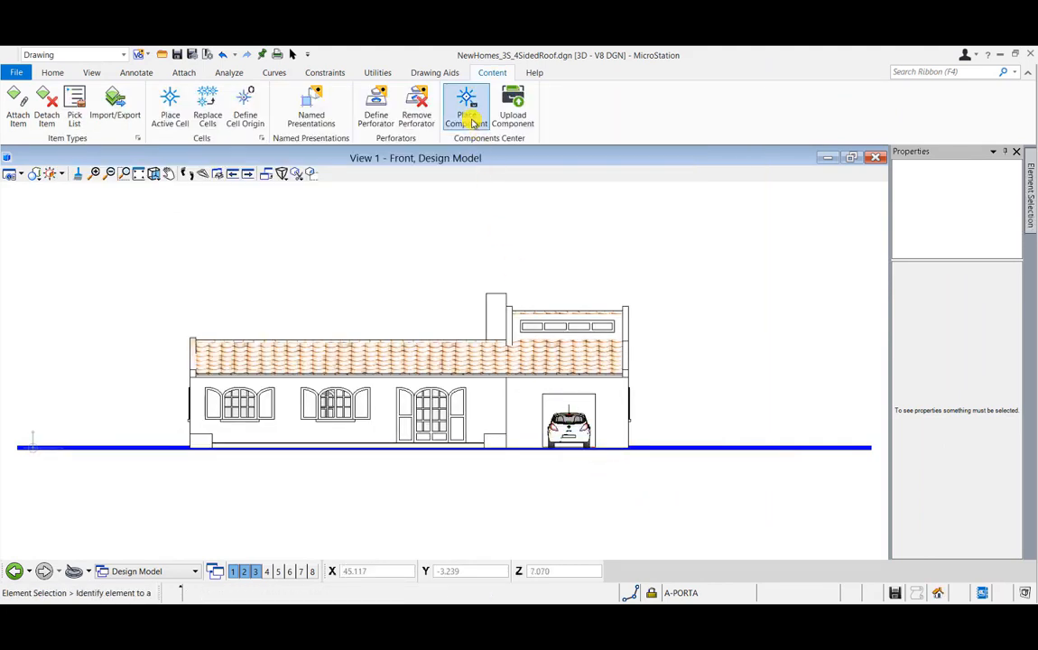
{"action": "left_click", "coordinate": [465, 99]}
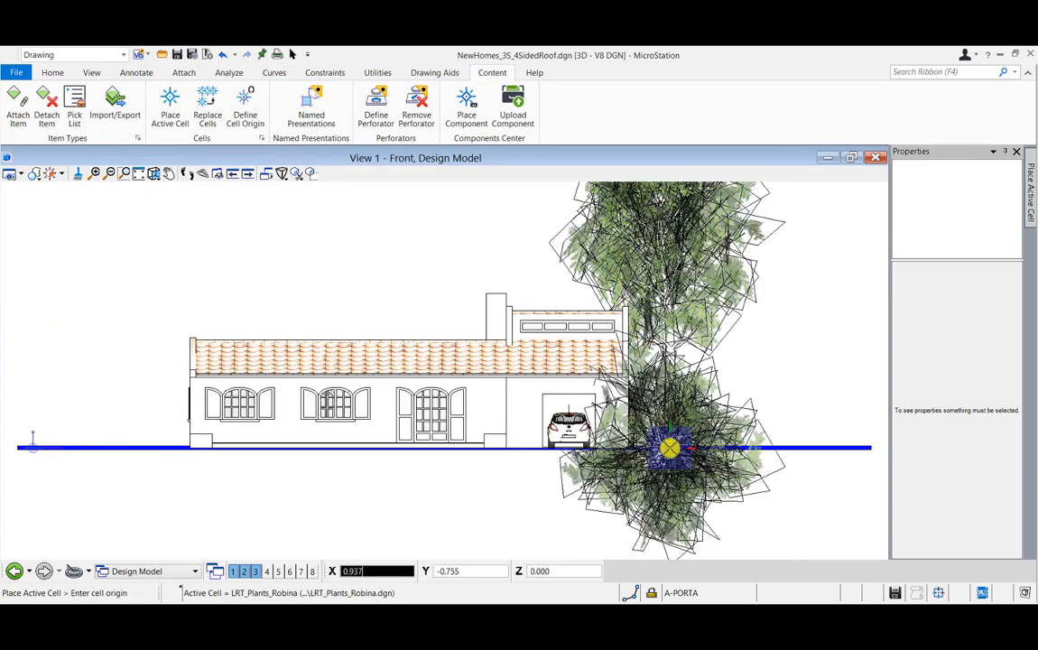
{"action": "left_click", "coordinate": [138, 174]}
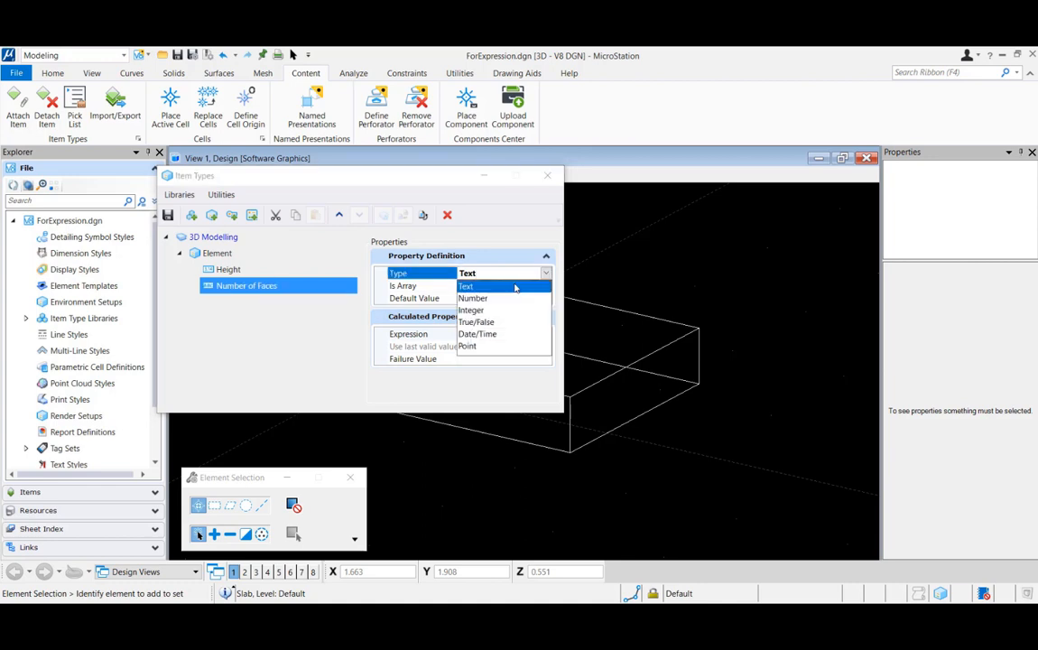
Change the Number of Faces data type and attach the Element item to the slab.
{"action": "left_click", "coordinate": [471, 310]}
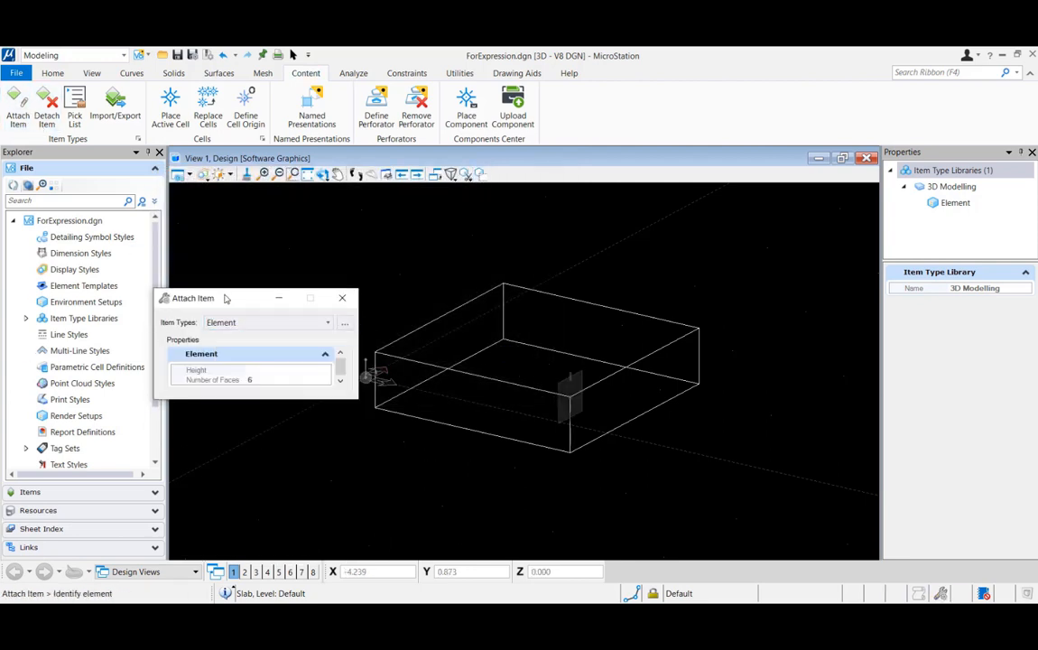
{"action": "left_click", "coordinate": [464, 358]}
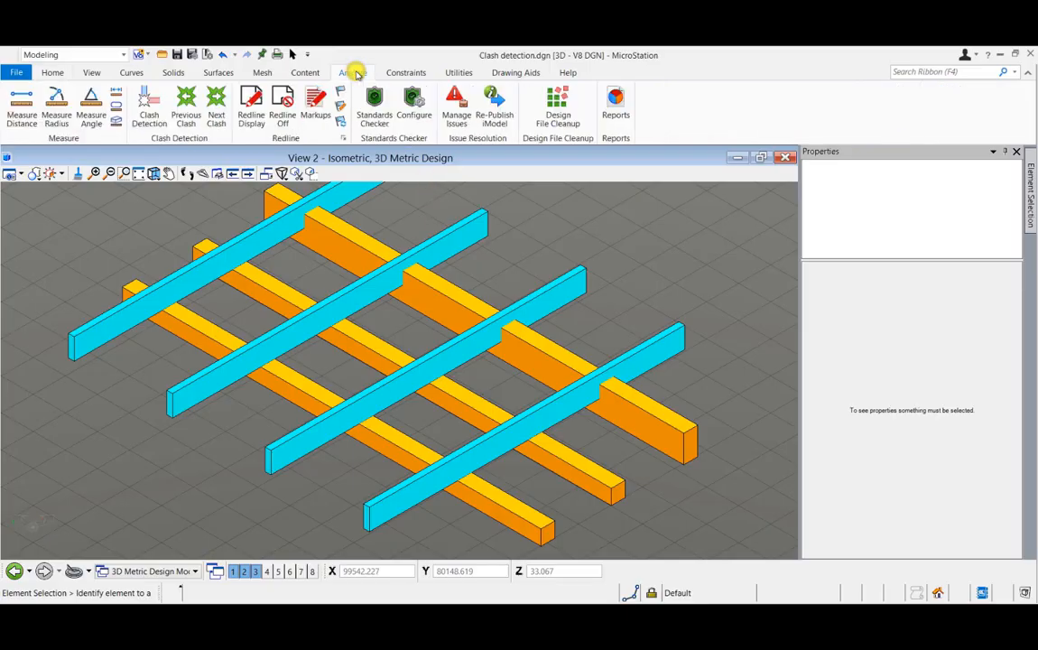
Create a 'Beam clash' job with Beams as Set A and Cross beams as Set B.
{"action": "left_click", "coordinate": [149, 104]}
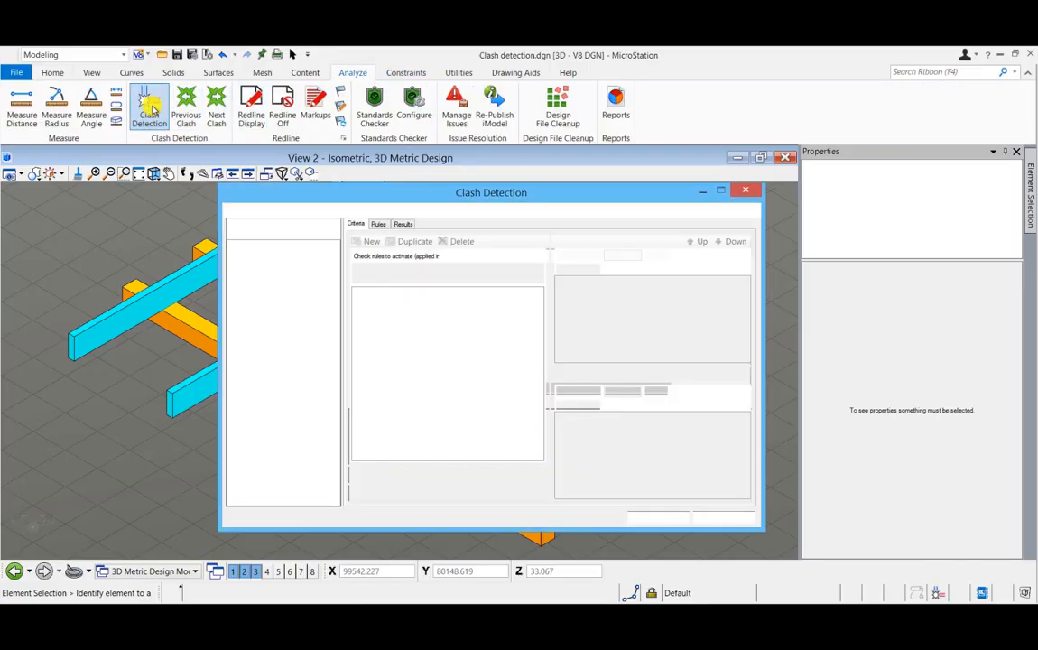
{"action": "left_click", "coordinate": [237, 229]}
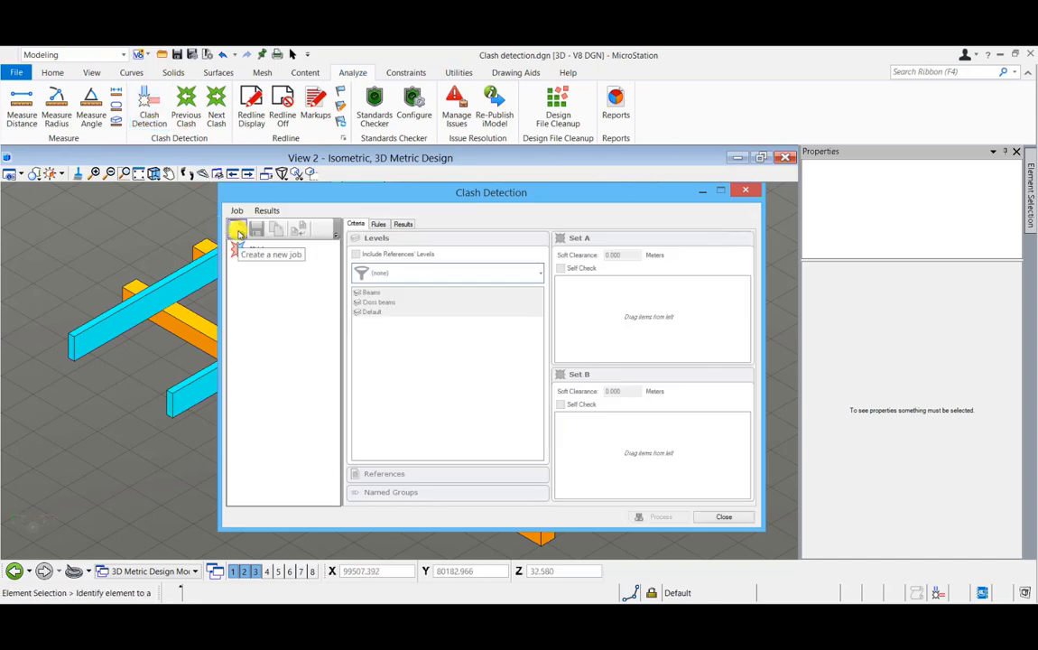
{"action": "left_click", "coordinate": [237, 229]}
{"action": "type", "text": "Beam clash"}
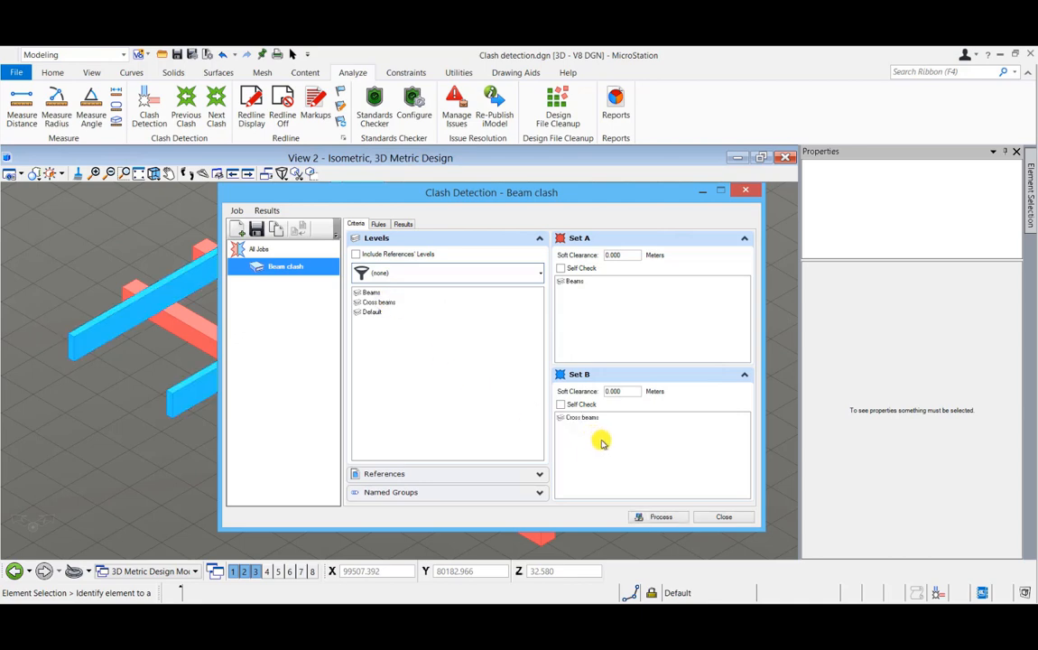
{"action": "left_click", "coordinate": [658, 517]}
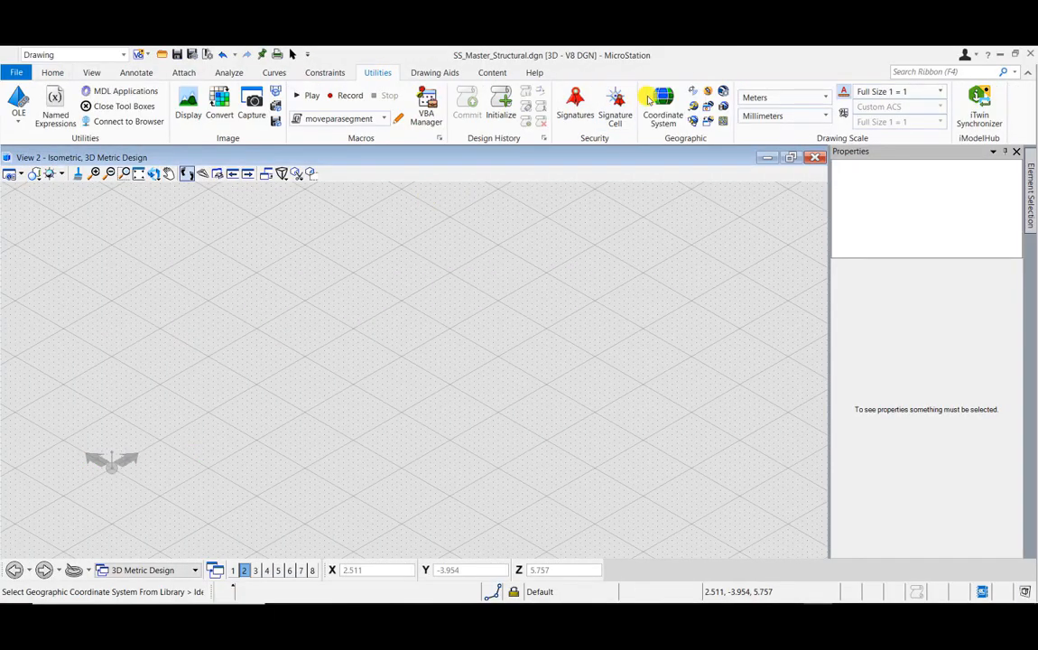
Apply 'New example' (NAD 1927 10TM AEP Resource) from the mycity library as the GCS.
{"action": "left_click", "coordinate": [661, 100]}
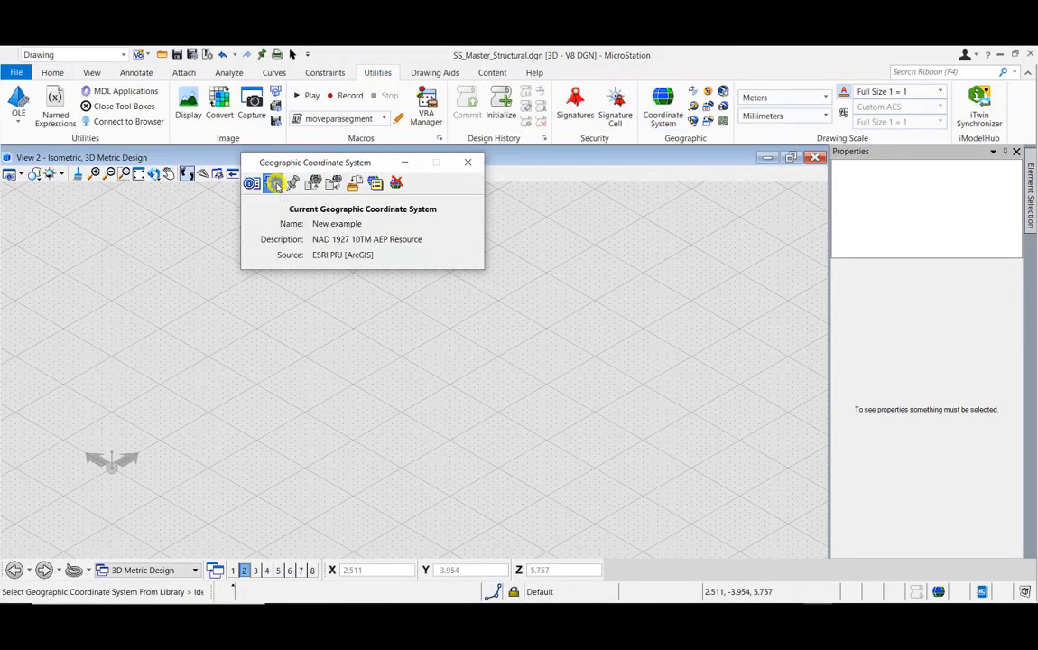
{"action": "left_click", "coordinate": [272, 183]}
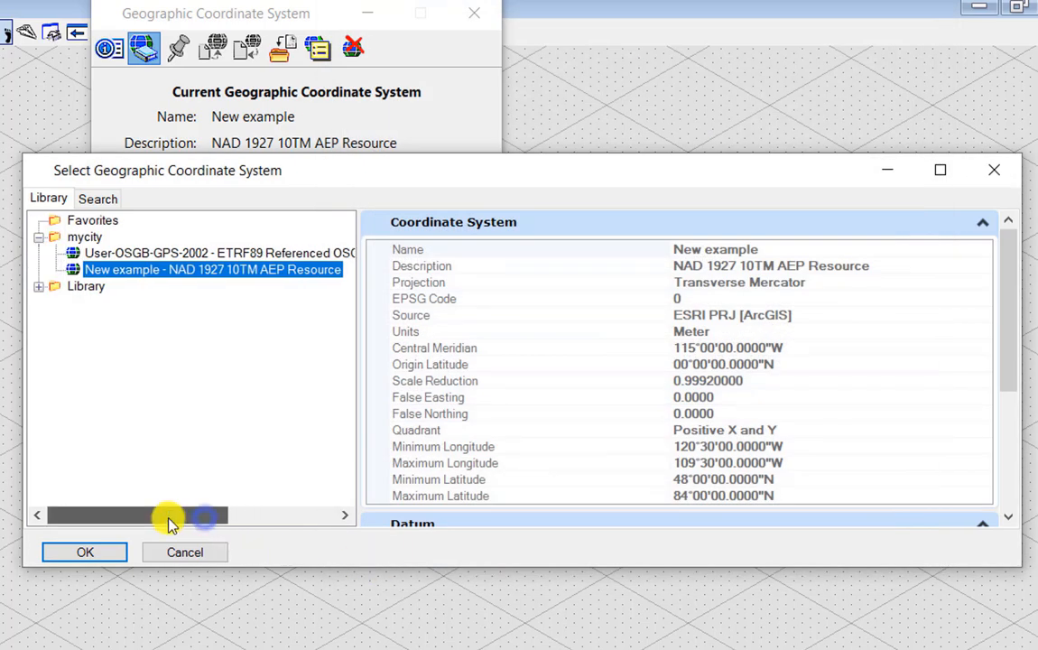
{"action": "left_click", "coordinate": [84, 551]}
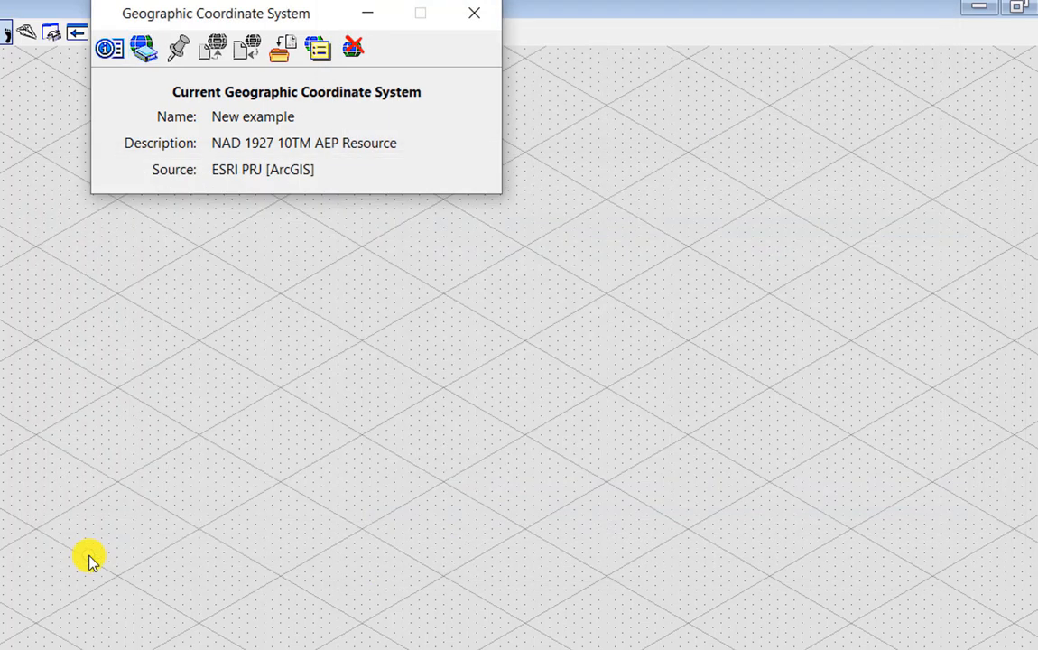